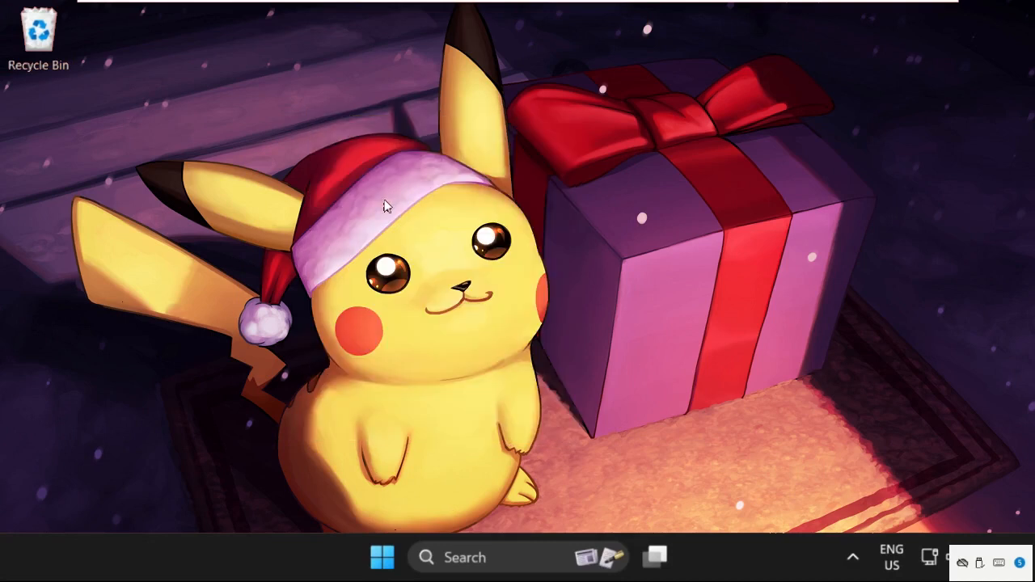
{"action": "mouse_move", "coordinate": [461, 335]}
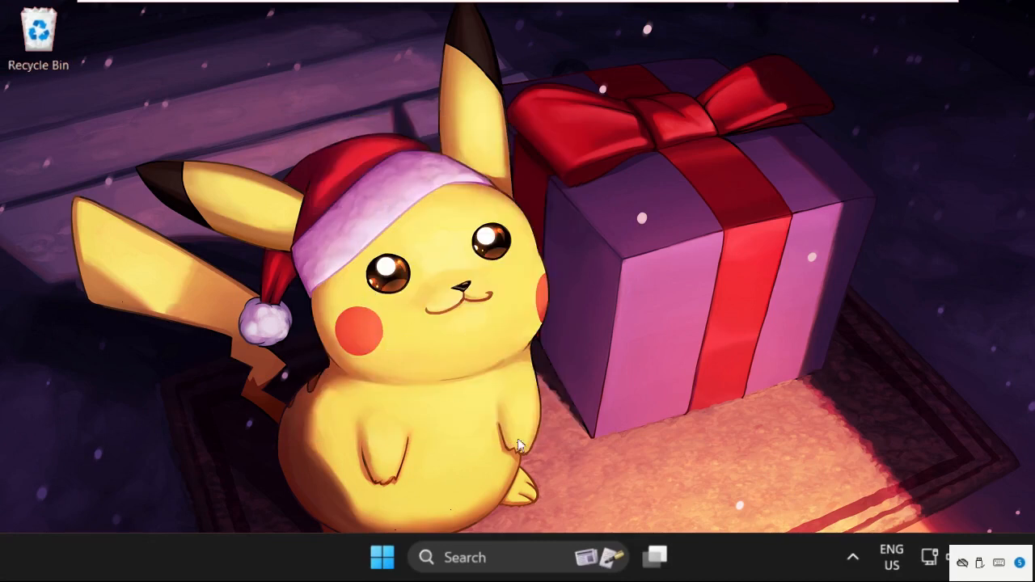
- Show the Microsoft Basic Display Adapter's Driver tab in Device Manager
{"action": "left_click", "coordinate": [427, 557]}
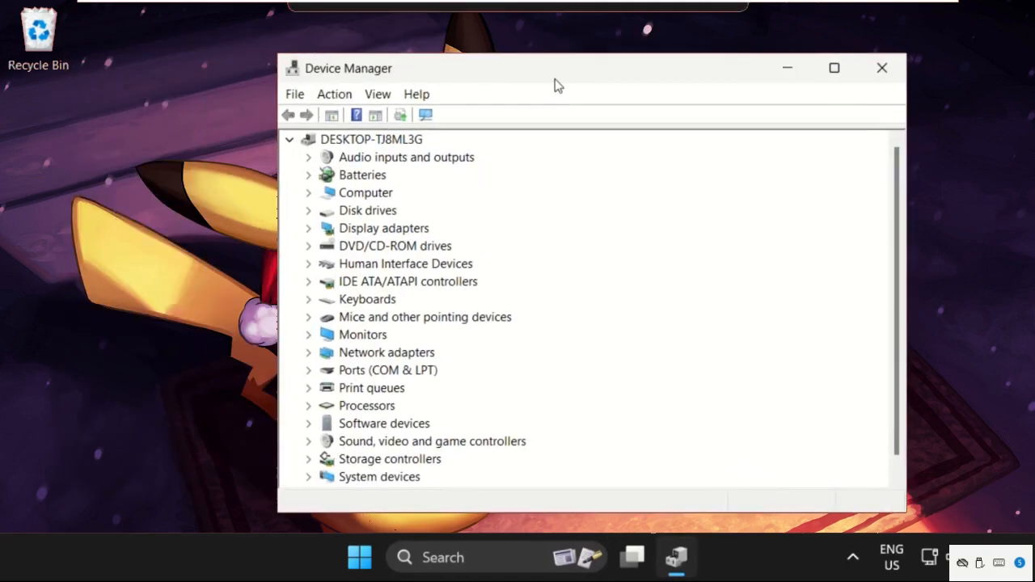
{"action": "mouse_move", "coordinate": [314, 233]}
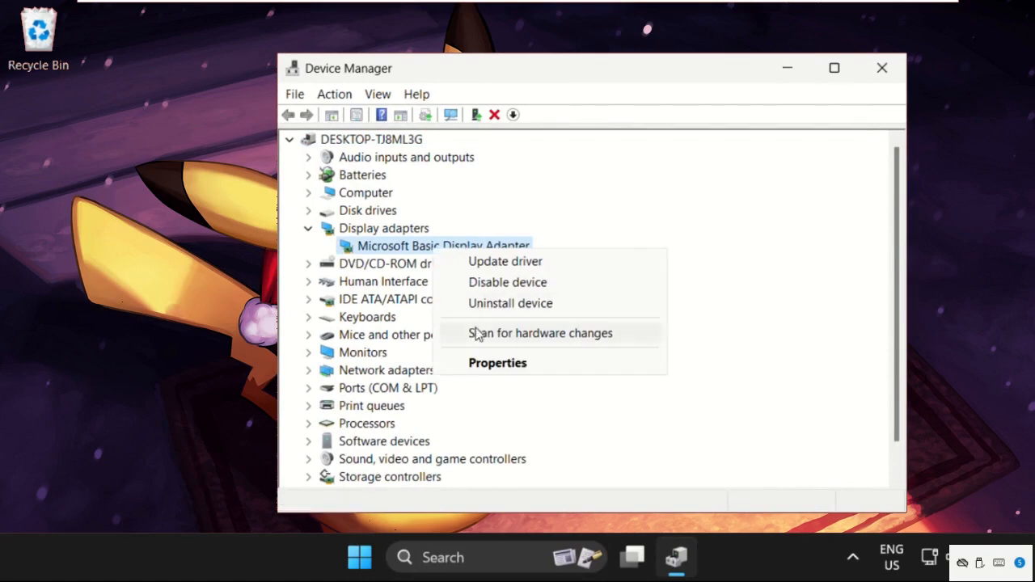
{"action": "left_click", "coordinate": [498, 363]}
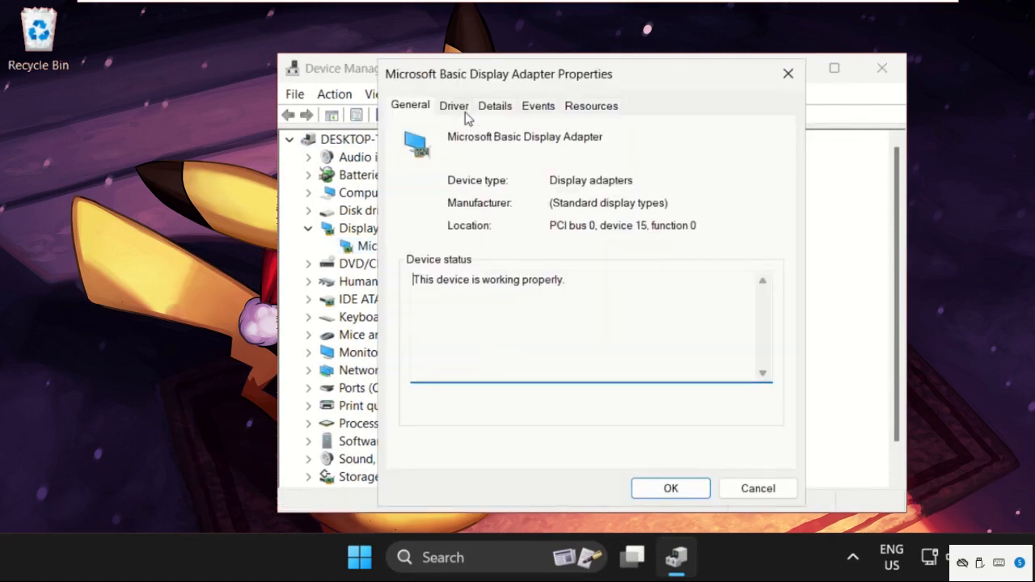
{"action": "left_click", "coordinate": [454, 105]}
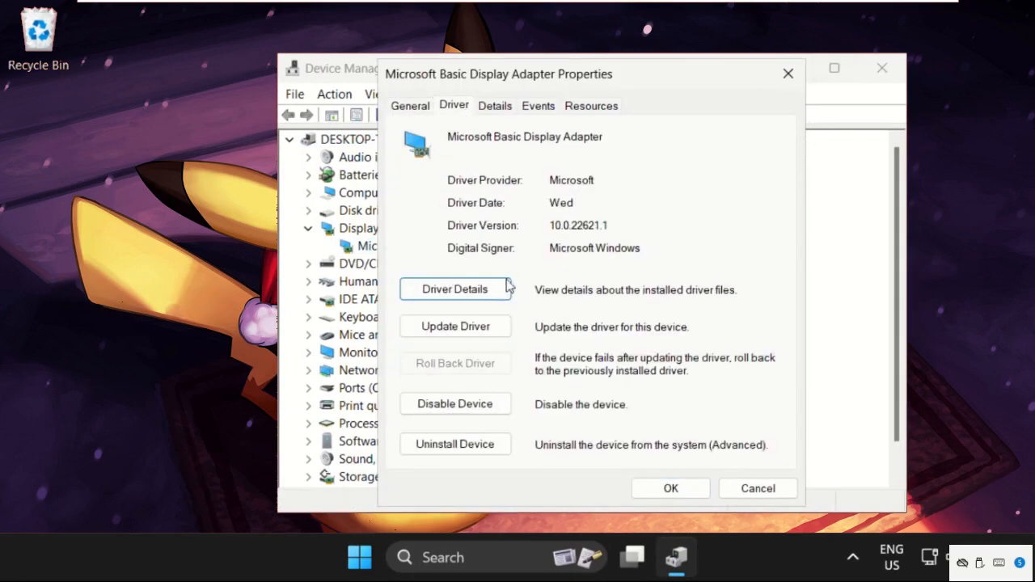
- Search automatically for a display adapter driver, confirm the best is installed, and close
{"action": "left_click", "coordinate": [454, 327]}
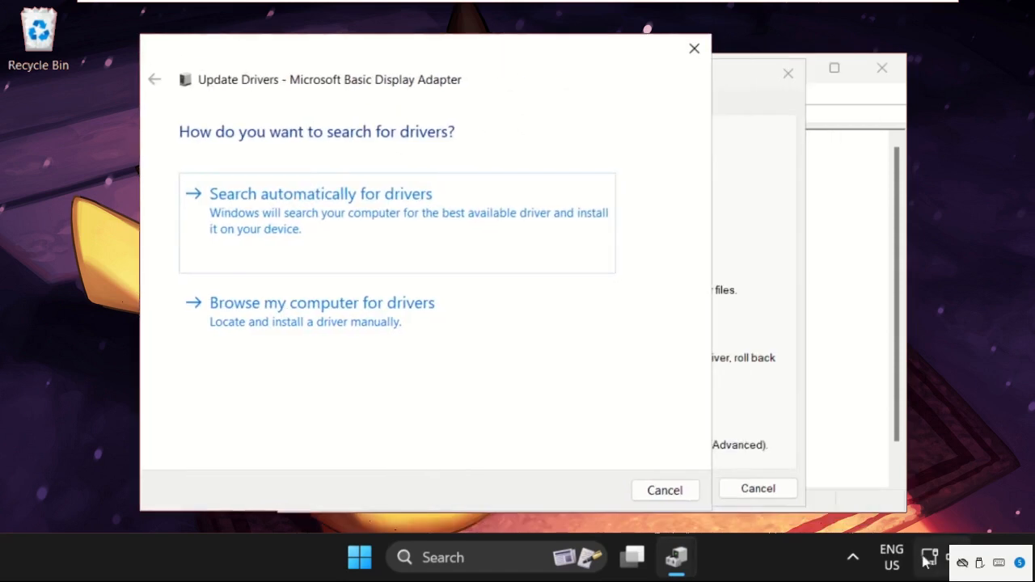
{"action": "mouse_move", "coordinate": [352, 257]}
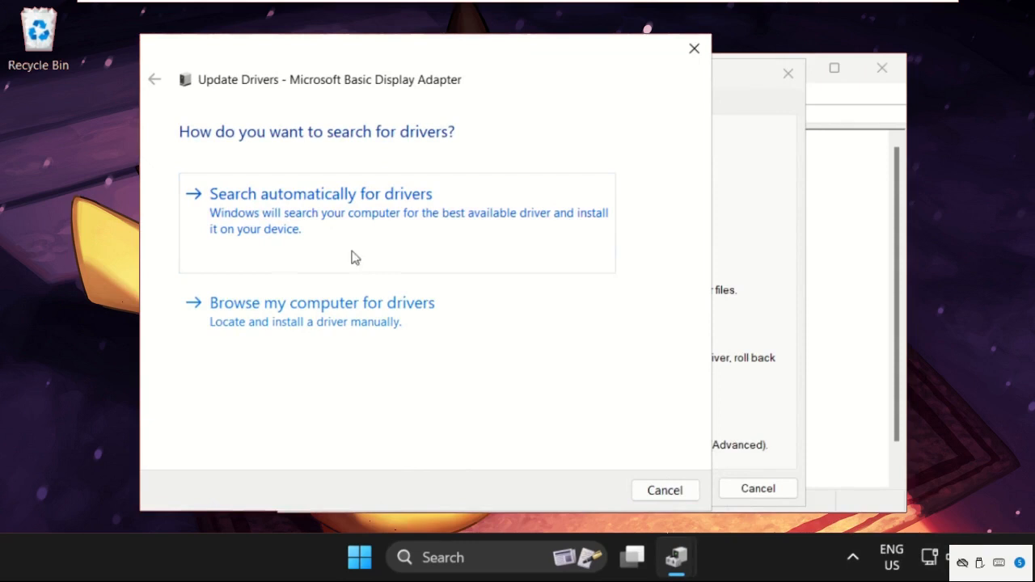
{"action": "mouse_move", "coordinate": [436, 212]}
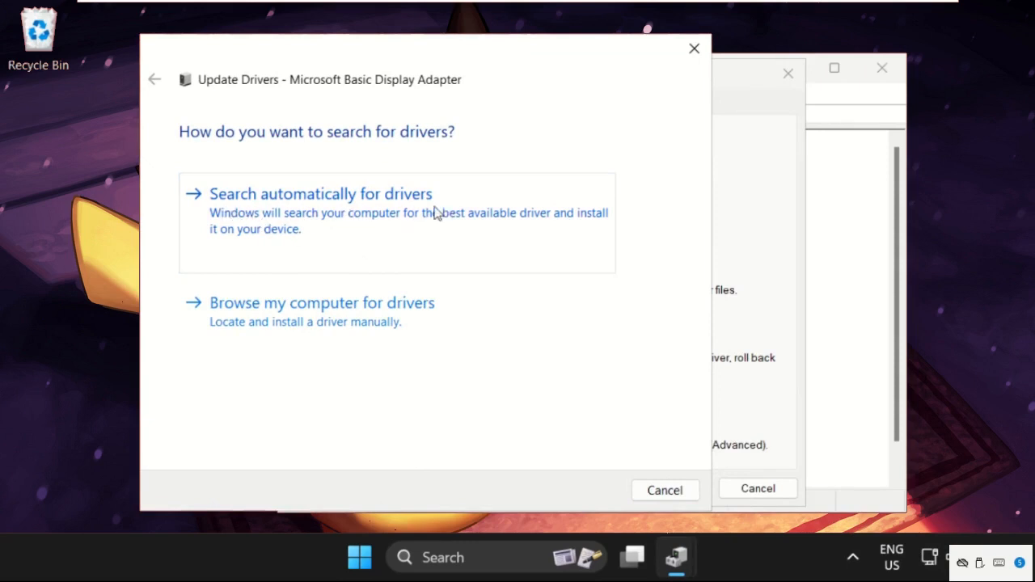
{"action": "left_click", "coordinate": [321, 194]}
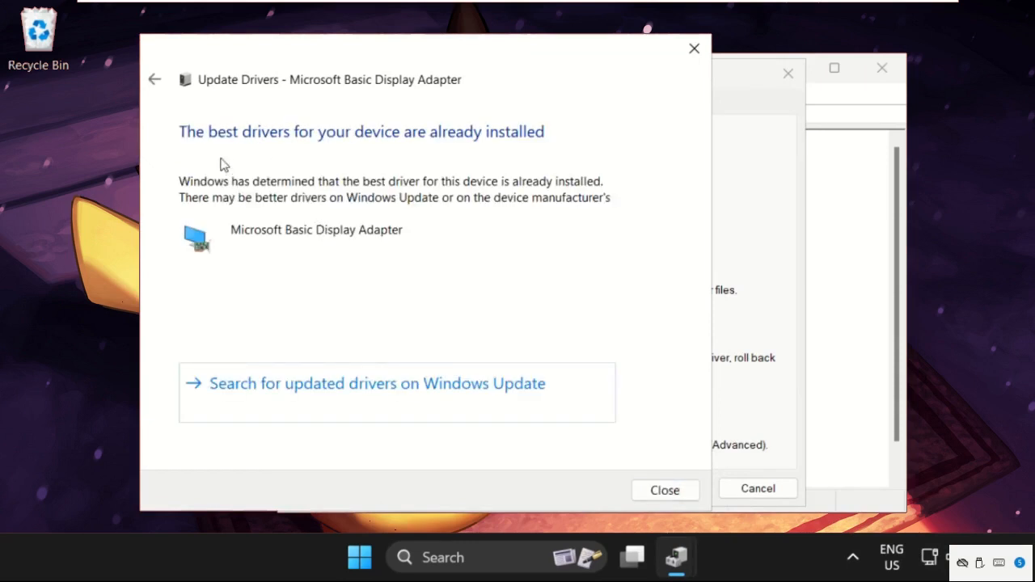
{"action": "mouse_move", "coordinate": [230, 155]}
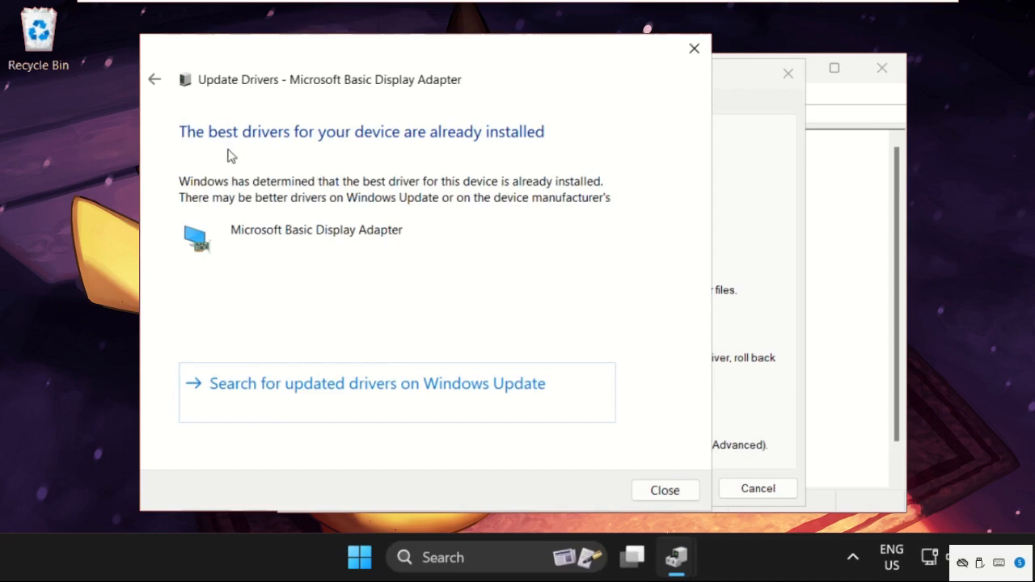
{"action": "mouse_move", "coordinate": [481, 216]}
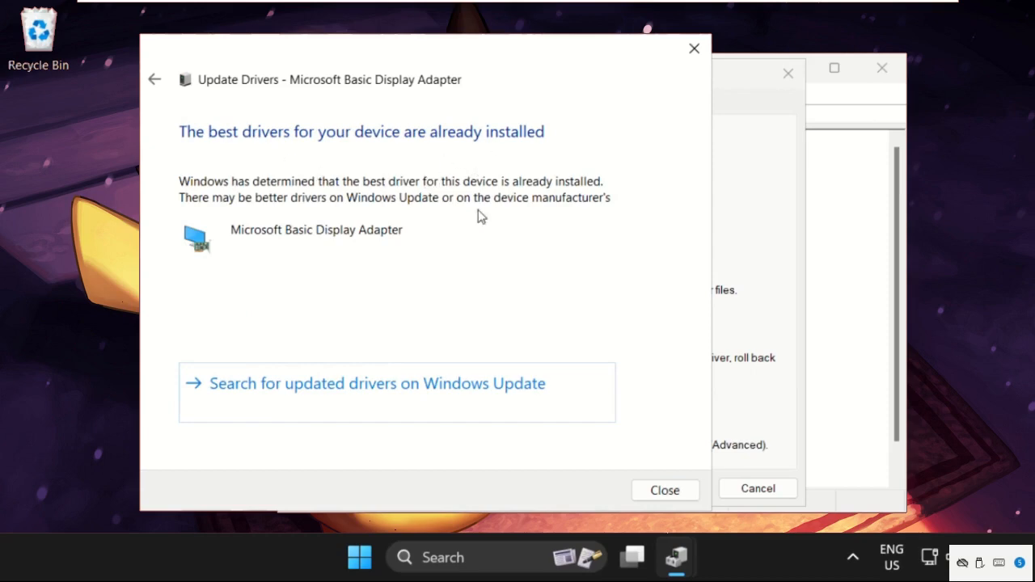
{"action": "left_click", "coordinate": [664, 490]}
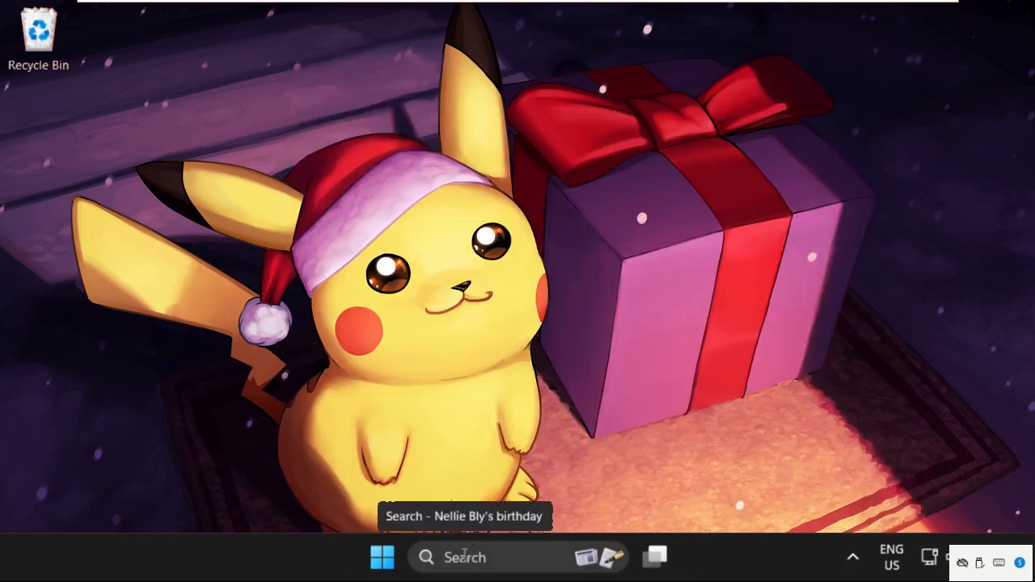
- Search for 'services' and launch the Services console
{"action": "type", "text": "services"}
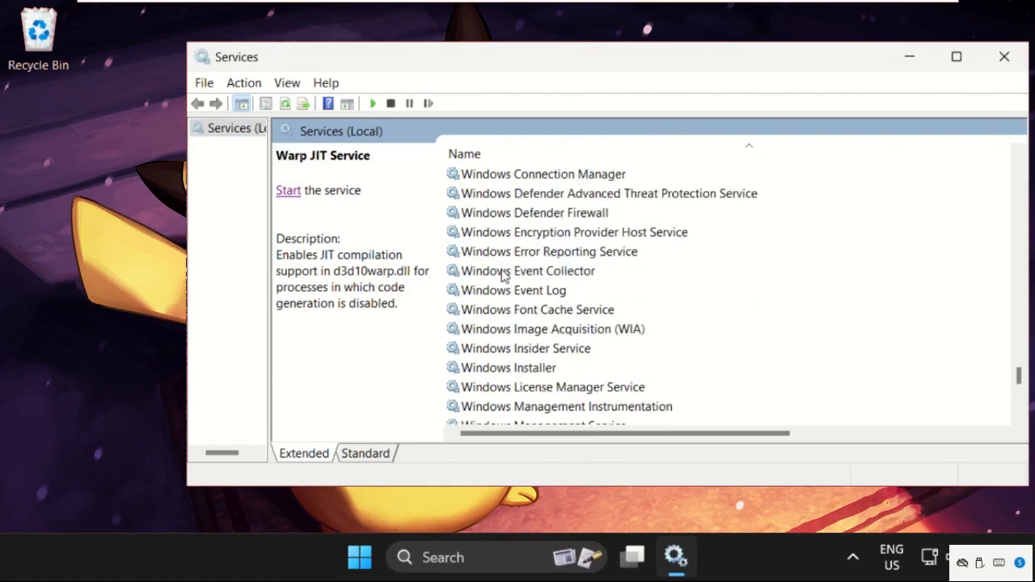
- Open the Windows Update service properties and choose Automatic startup type
{"action": "scroll", "scroll_direction": "down", "scroll_amount": 3}
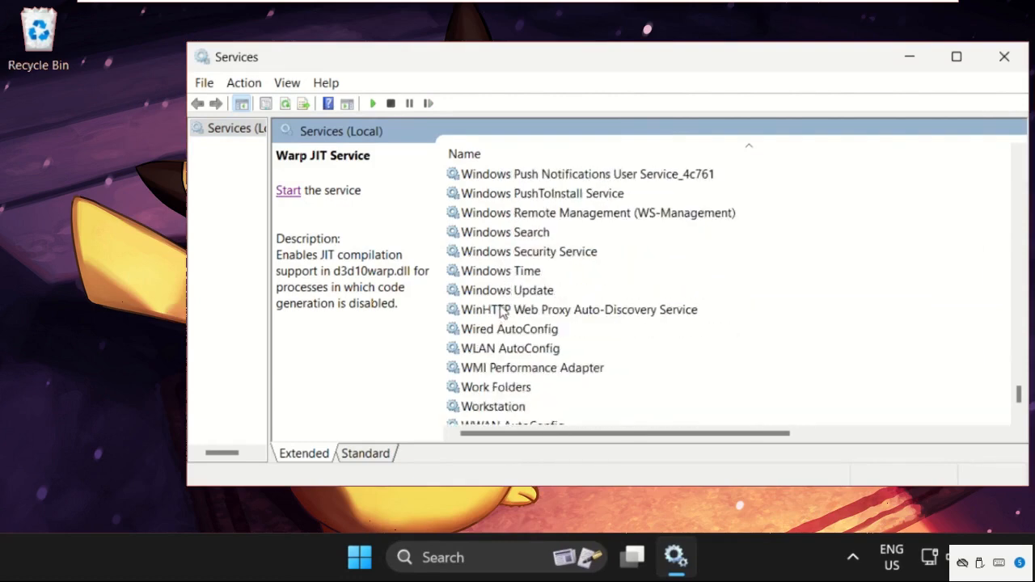
{"action": "right_click", "coordinate": [507, 290]}
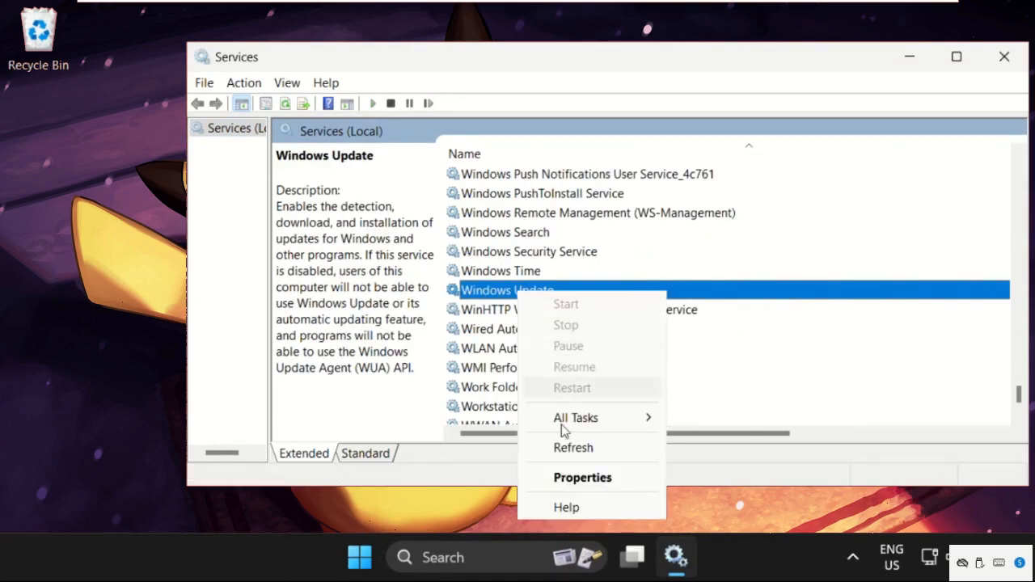
{"action": "left_click", "coordinate": [582, 478]}
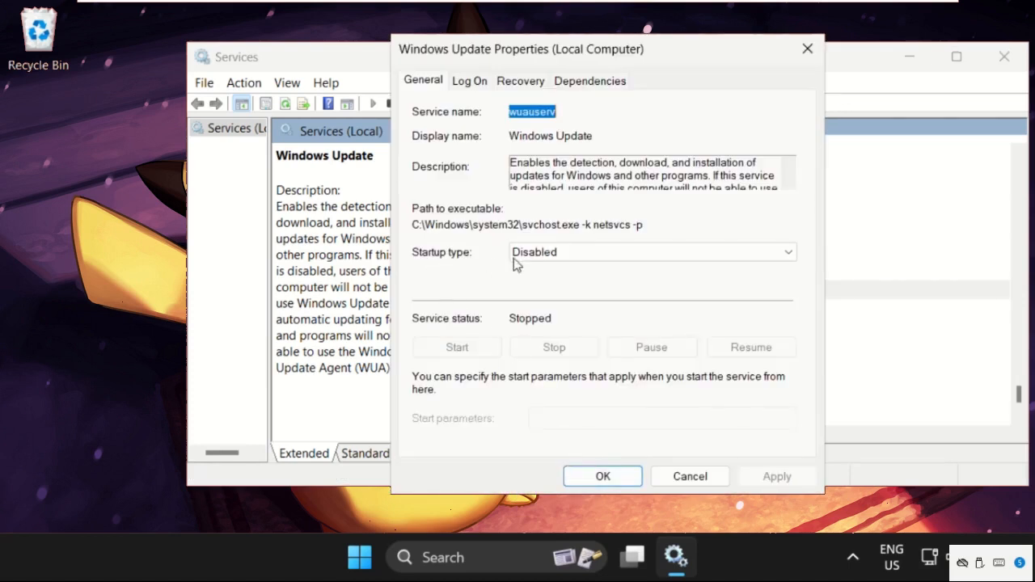
{"action": "left_click", "coordinate": [652, 251]}
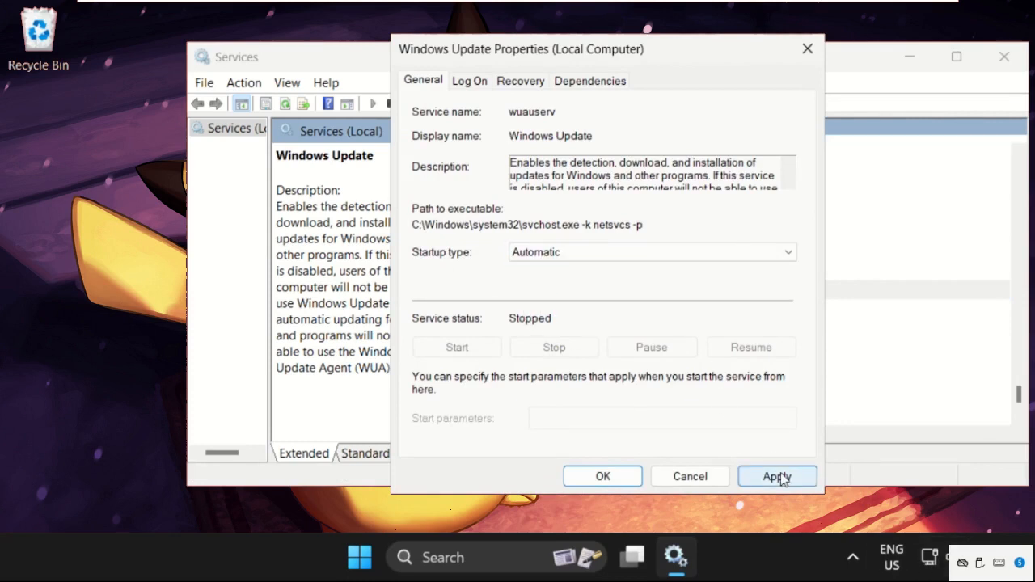
- Apply the Automatic startup, start the Windows Update service, and close properties
{"action": "left_click", "coordinate": [776, 476]}
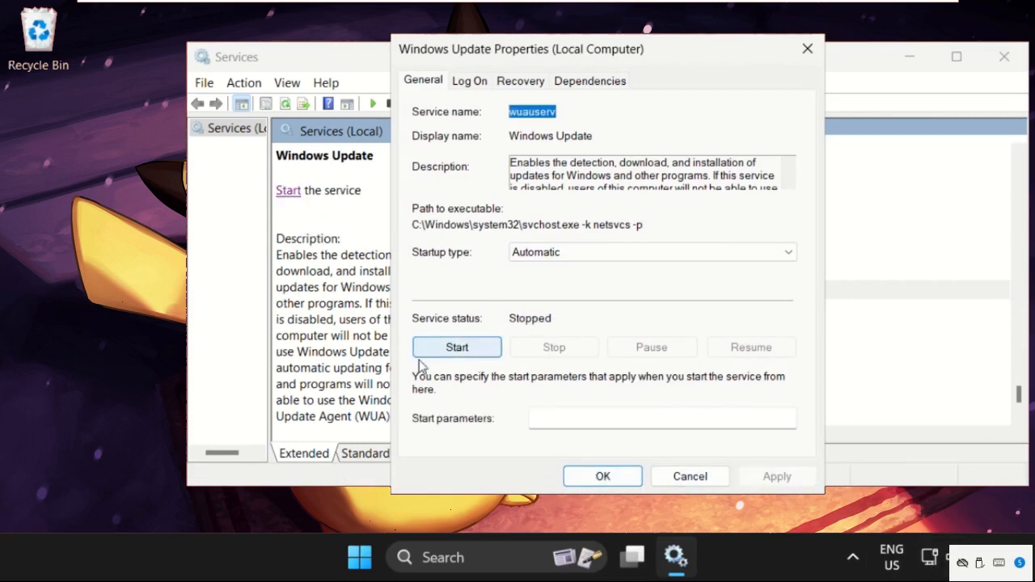
{"action": "left_click", "coordinate": [456, 347]}
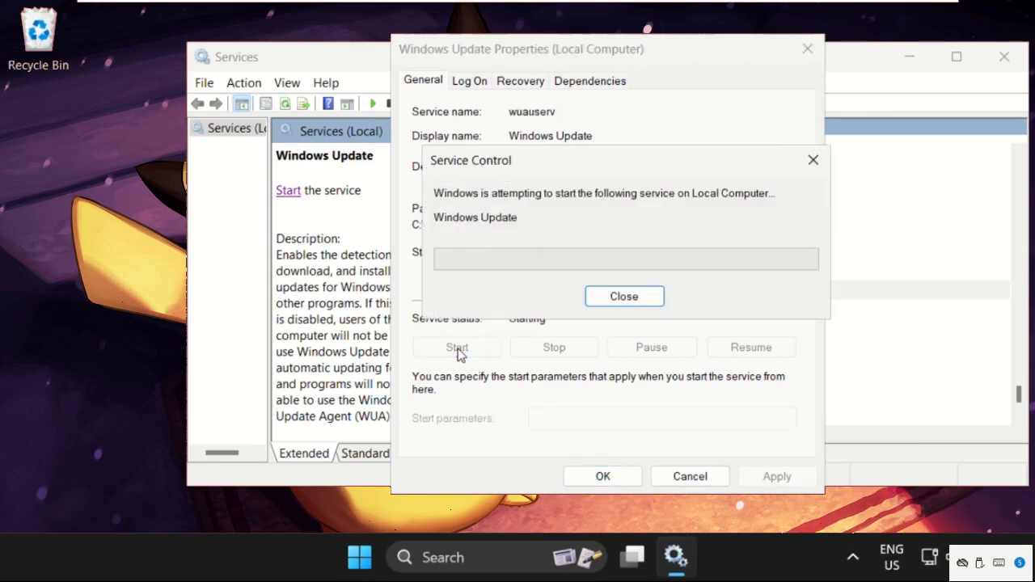
{"action": "left_click", "coordinate": [623, 296]}
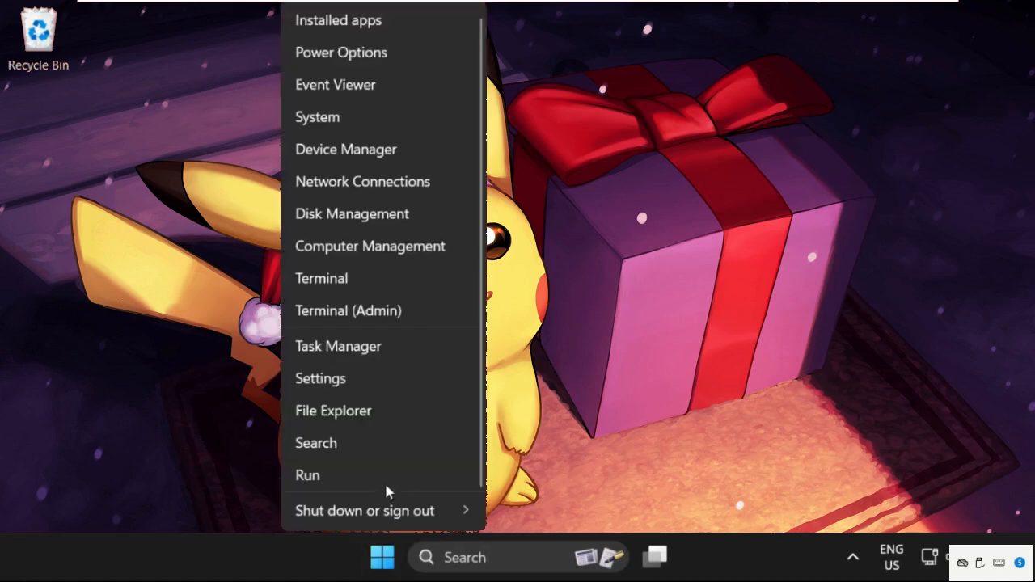
- Open Settings and go to the Windows Update page listing available updates
{"action": "left_click", "coordinate": [320, 378]}
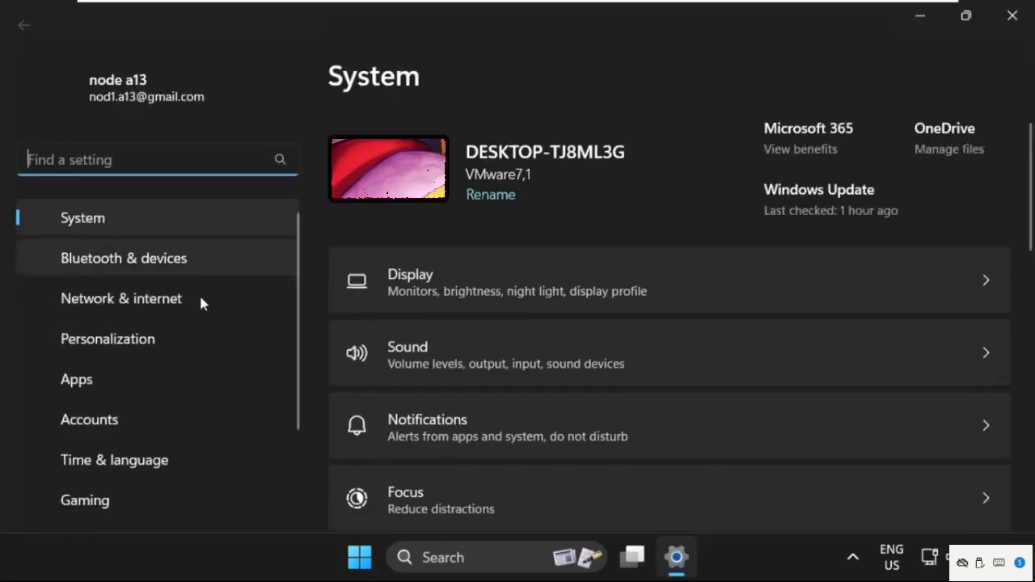
{"action": "scroll", "scroll_direction": "down", "scroll_amount": 3}
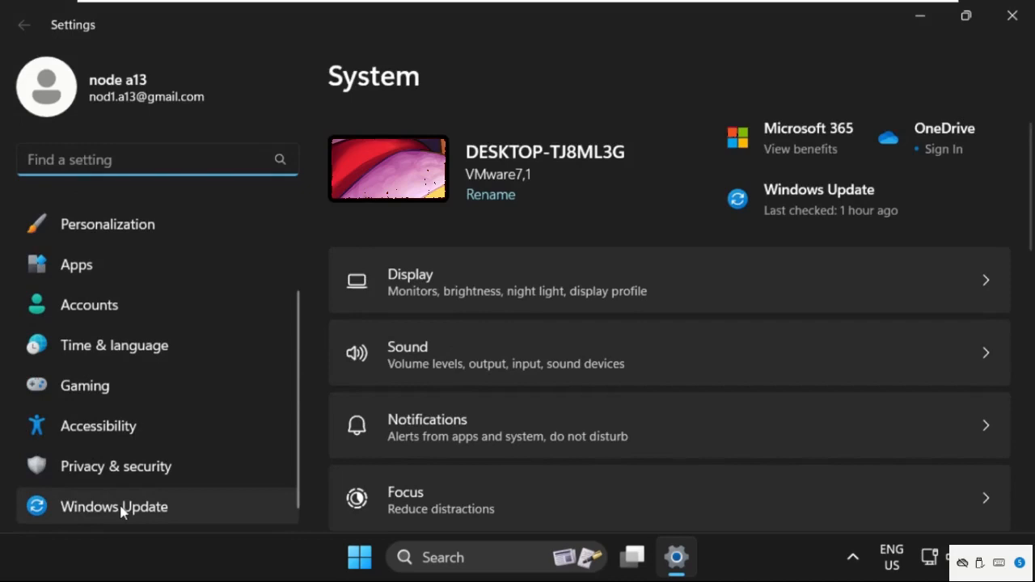
{"action": "left_click", "coordinate": [113, 506]}
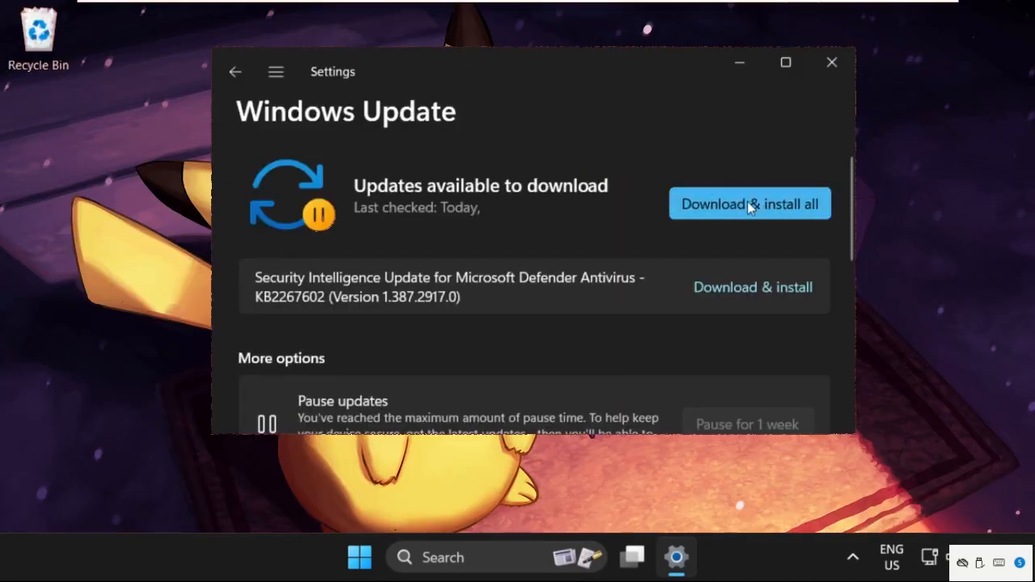
{"action": "mouse_move", "coordinate": [692, 200]}
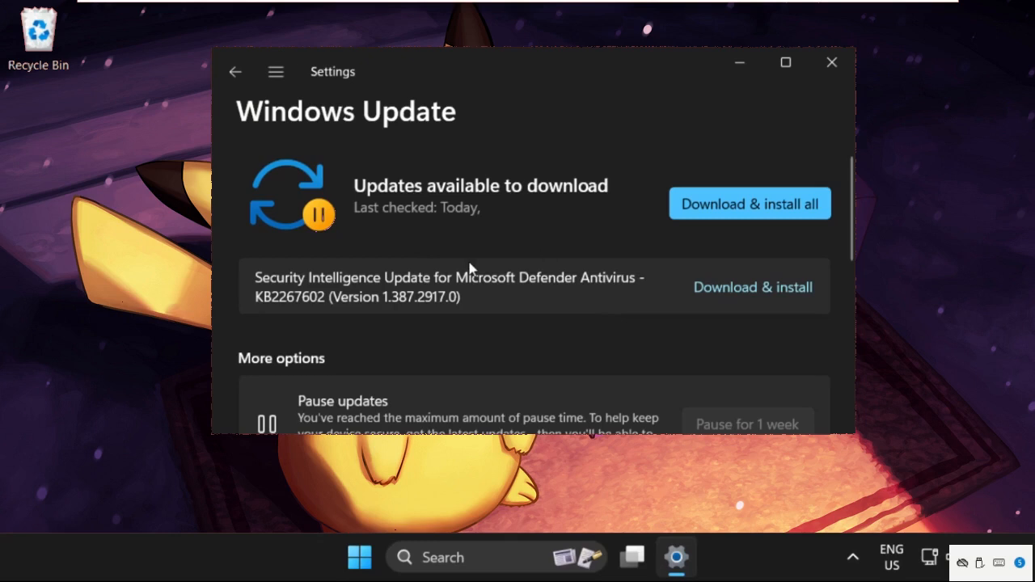
- Close the Settings window to return to the desktop
{"action": "left_click", "coordinate": [831, 62]}
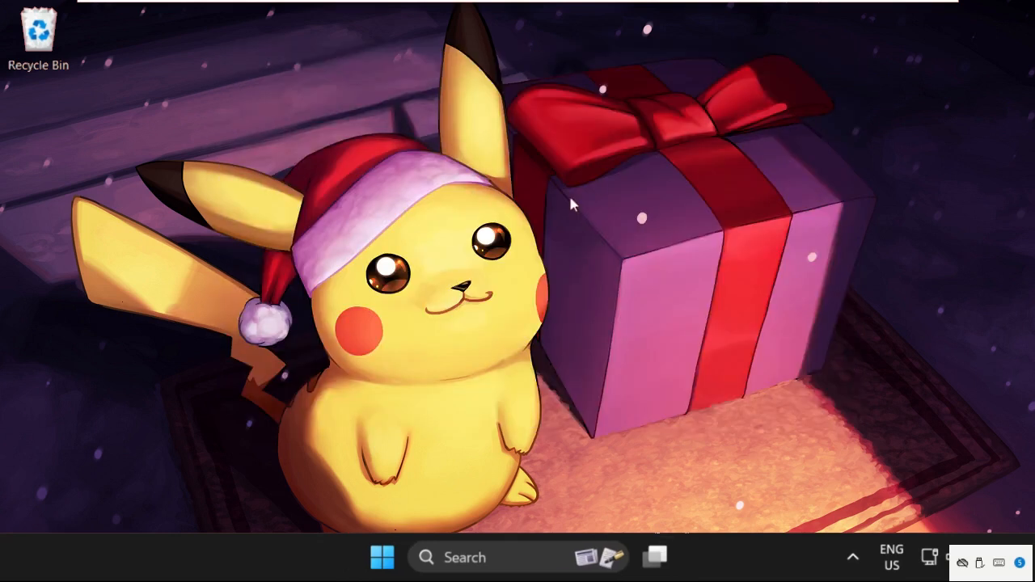
{"action": "mouse_move", "coordinate": [419, 211]}
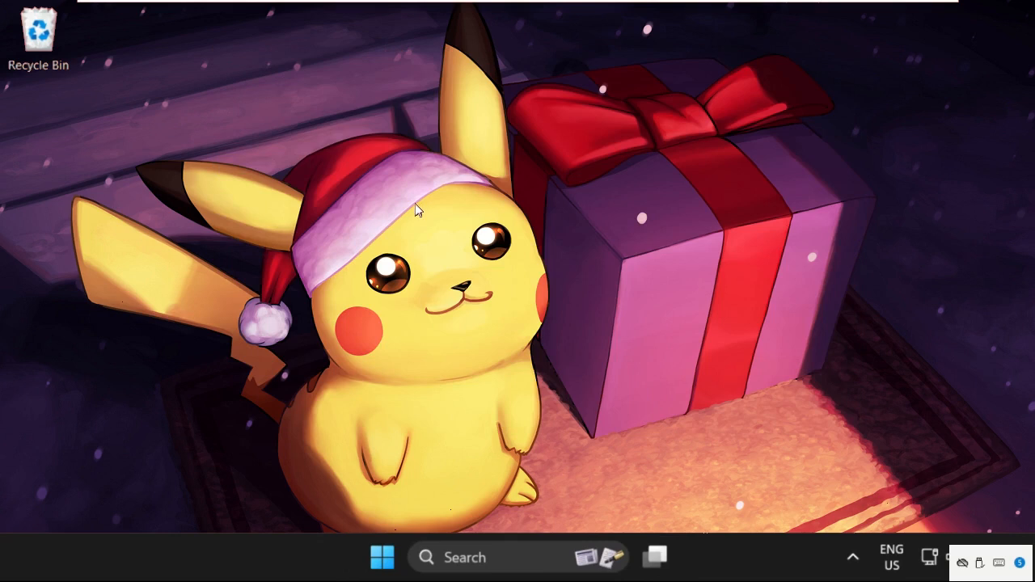
{"action": "mouse_move", "coordinate": [314, 193]}
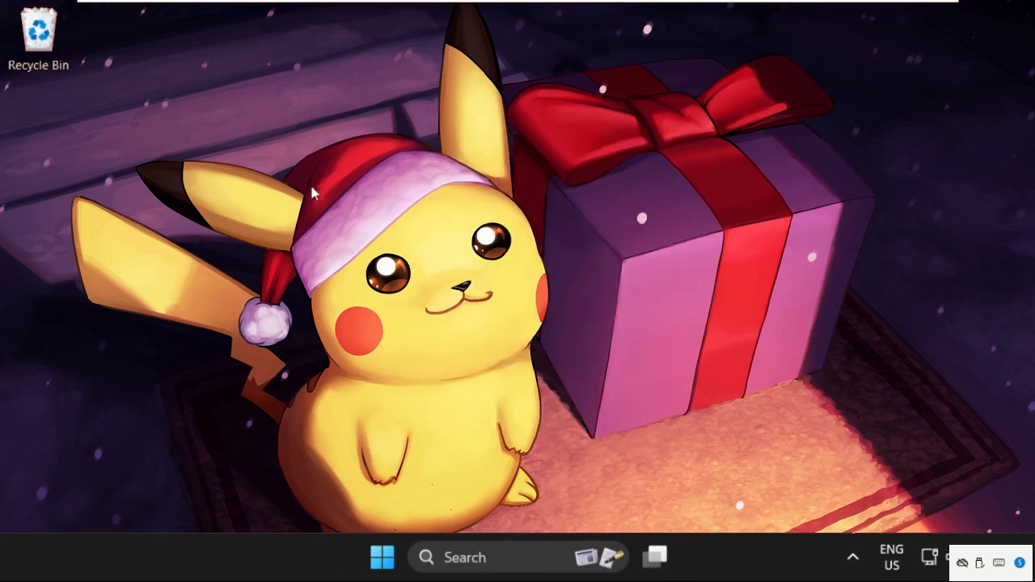
{"action": "mouse_move", "coordinate": [229, 162]}
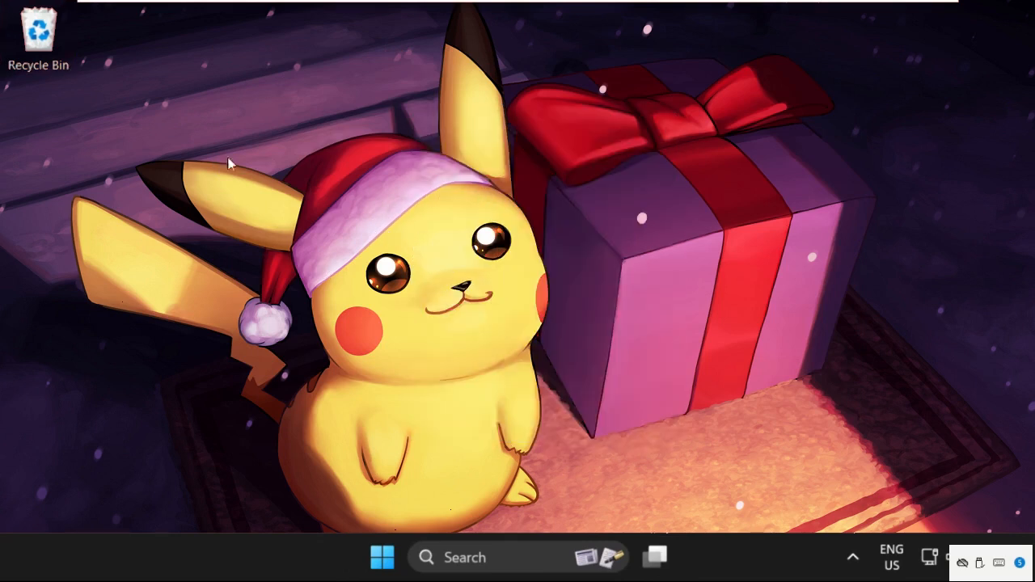
{"action": "mouse_move", "coordinate": [407, 223]}
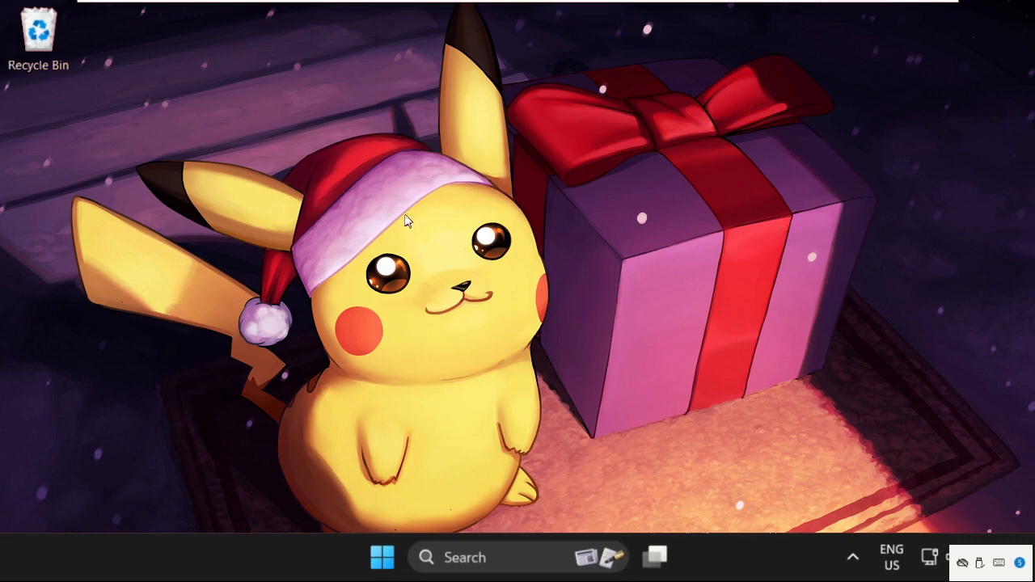